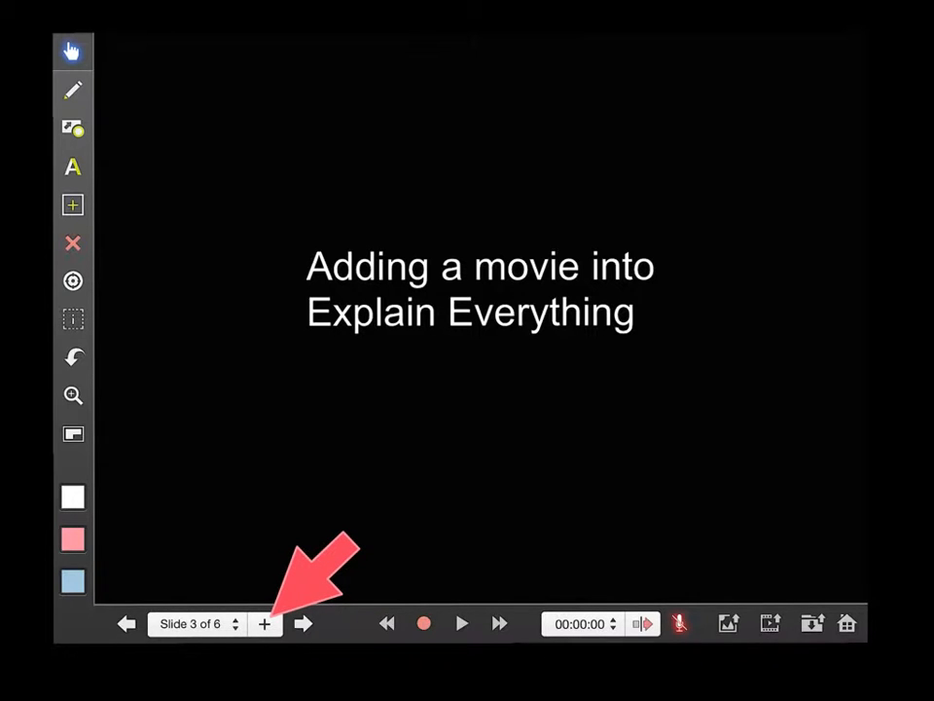
- Add a new blank slide after the title slide, making it slide 4 of 7
click(264, 622)
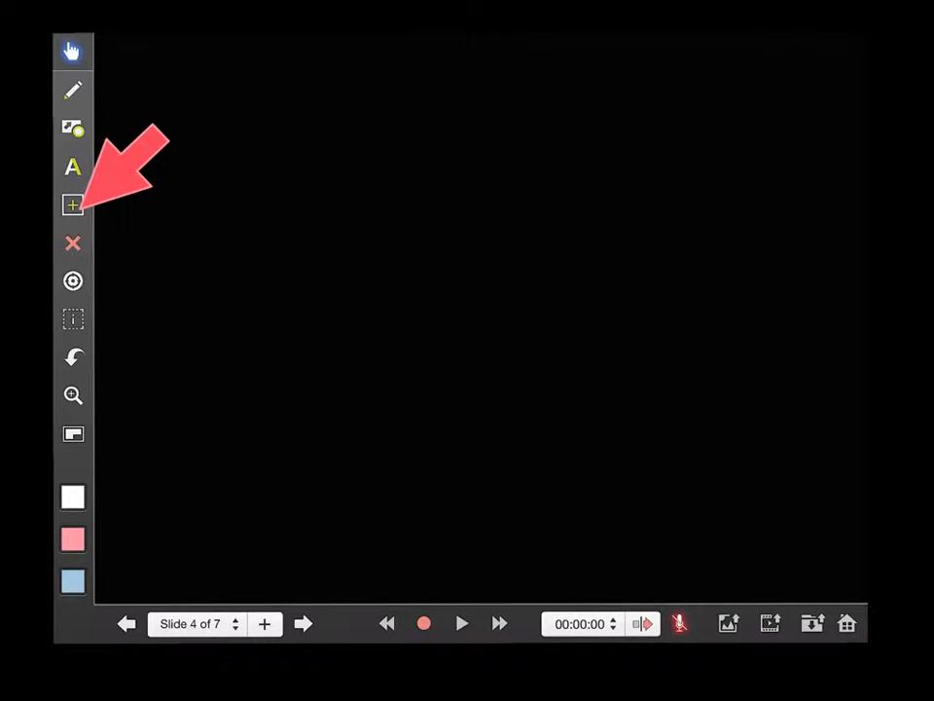
- Insert the existing biopsy machine video onto the blank slide 4
click(72, 204)
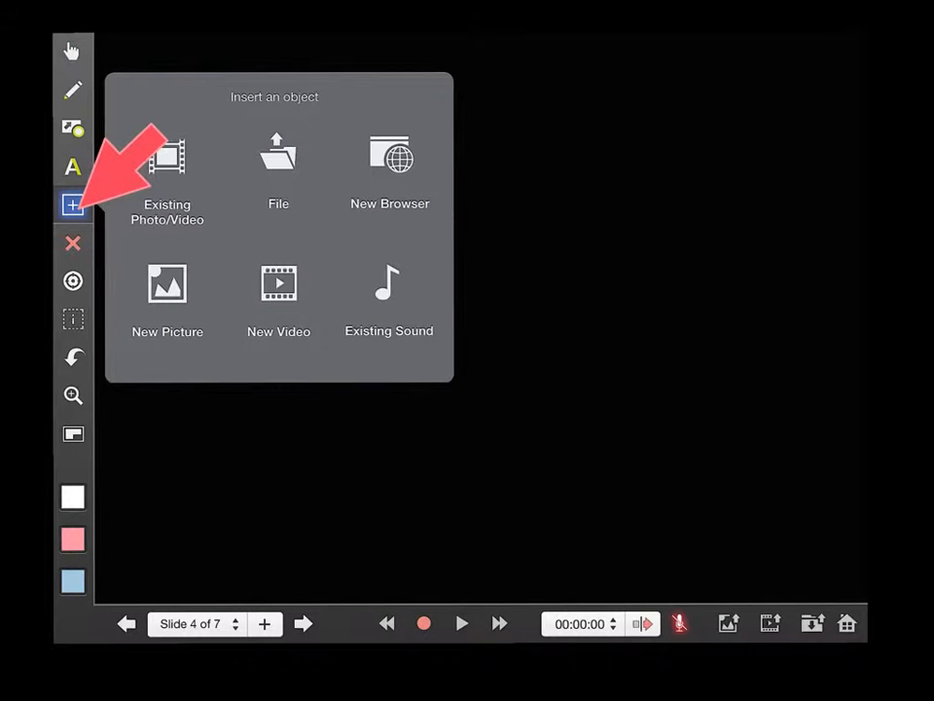
click(168, 166)
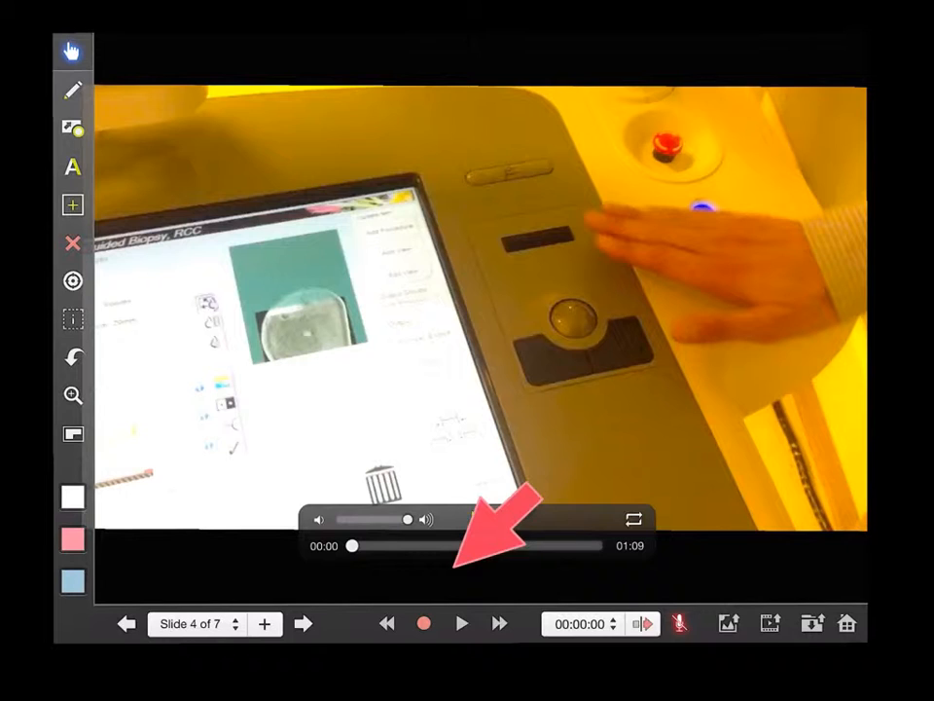
- Play the biopsy video and record about 11 seconds of slide 4 with its own soundtrack
click(424, 623)
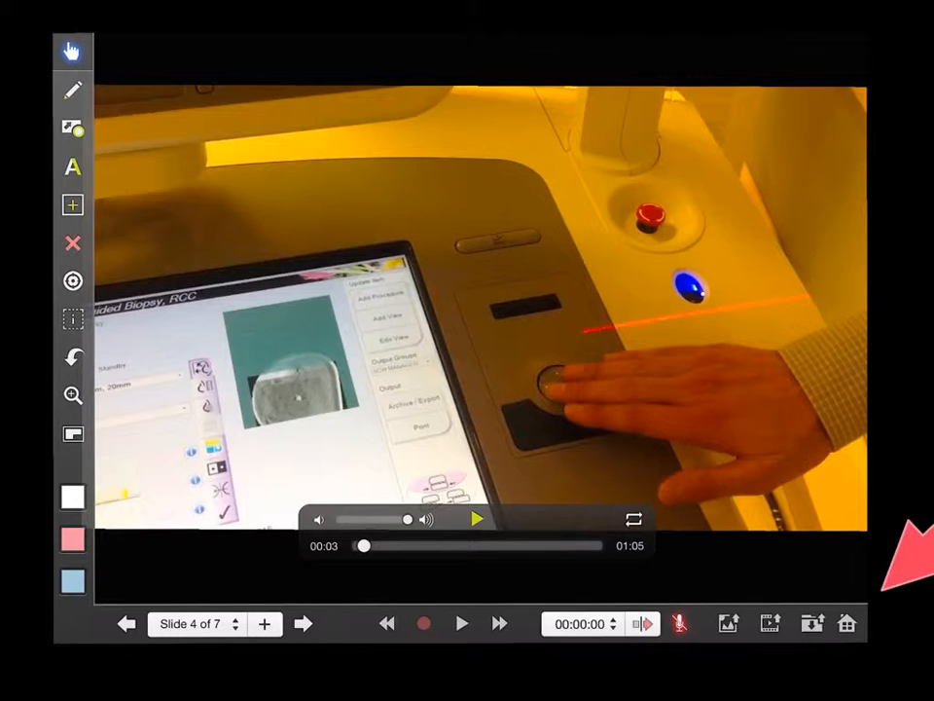
click(423, 623)
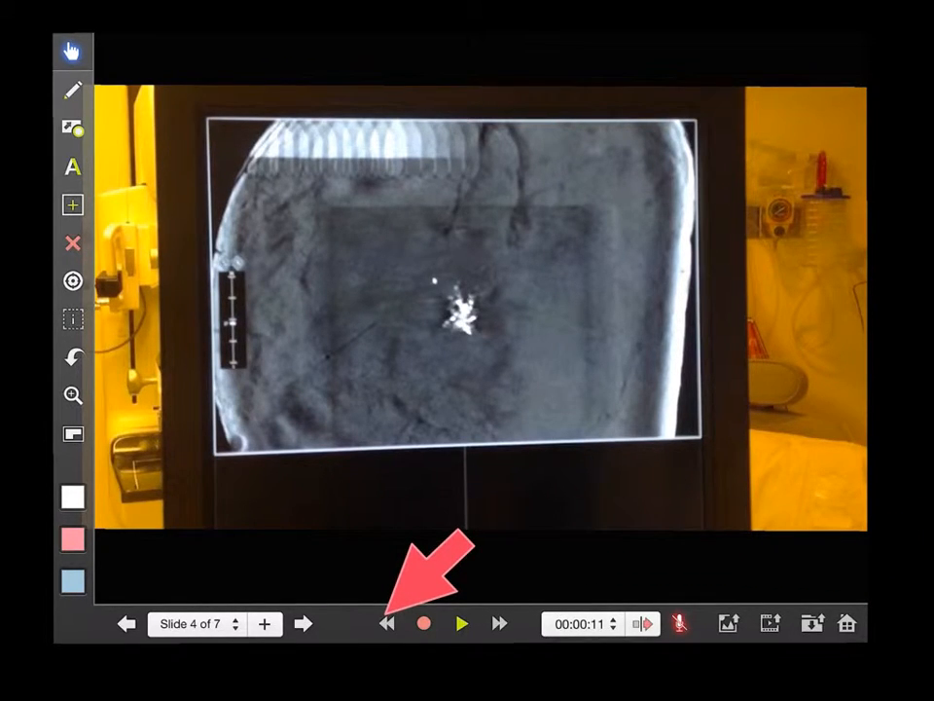
- Rewind the slide 4 recording to the beginning and review it
click(461, 623)
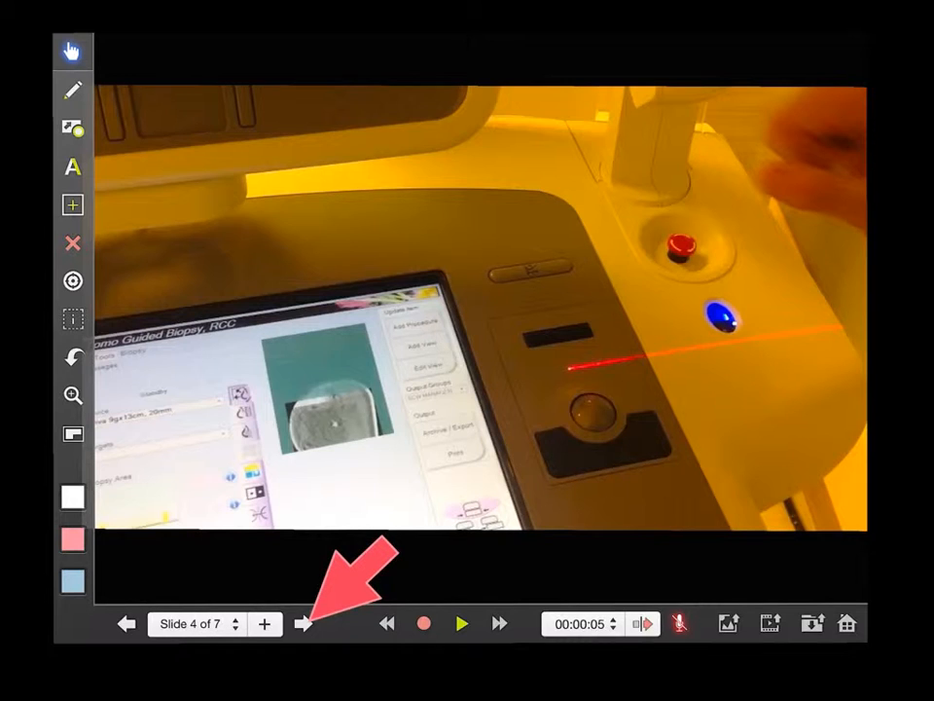
- Go to slide 5 with the same biopsy video and lower its playback volume
click(304, 623)
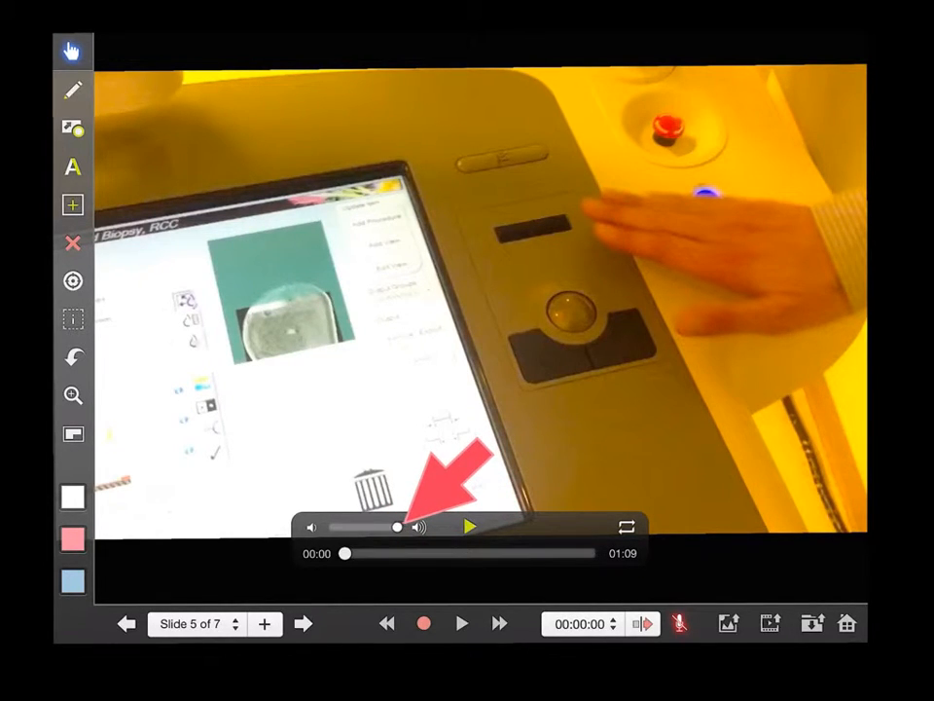
drag(397, 526, 329, 526)
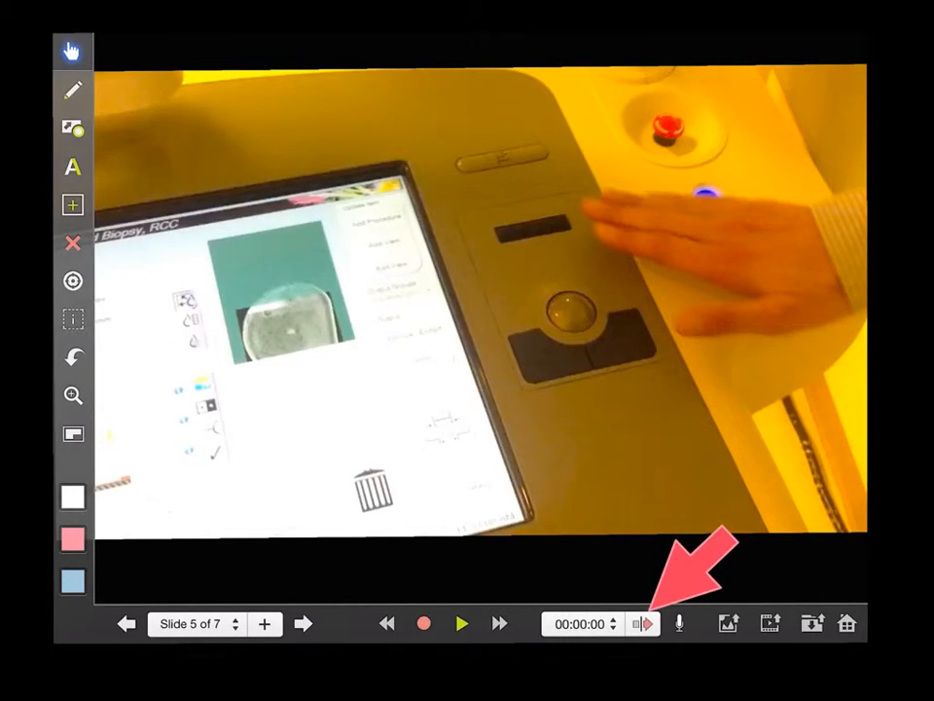
- Enable mixing microphone narration with the video sound and record slide 5
click(642, 623)
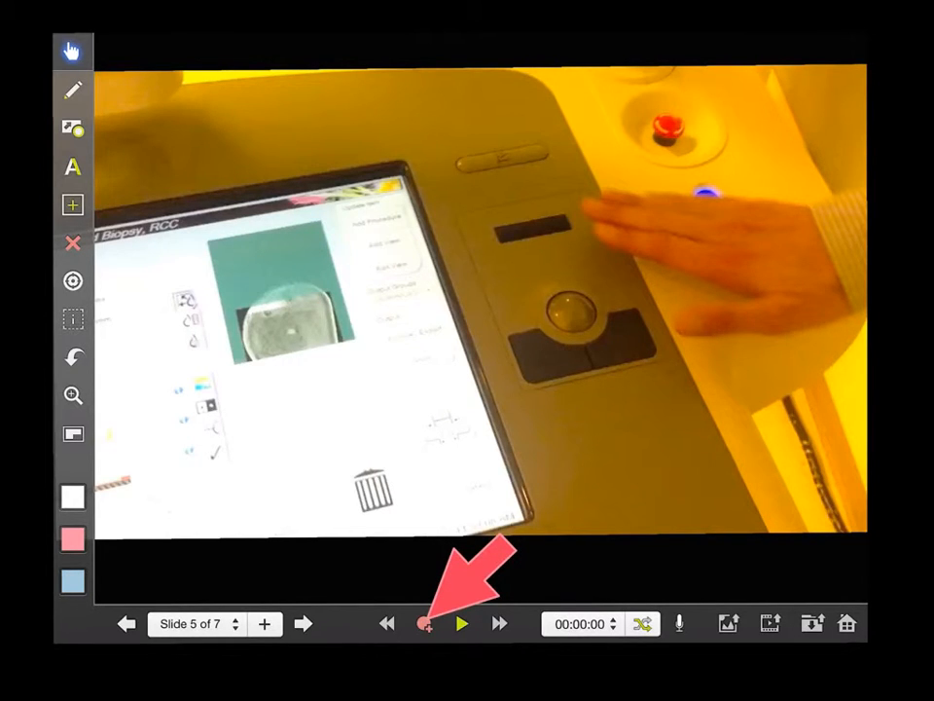
click(461, 623)
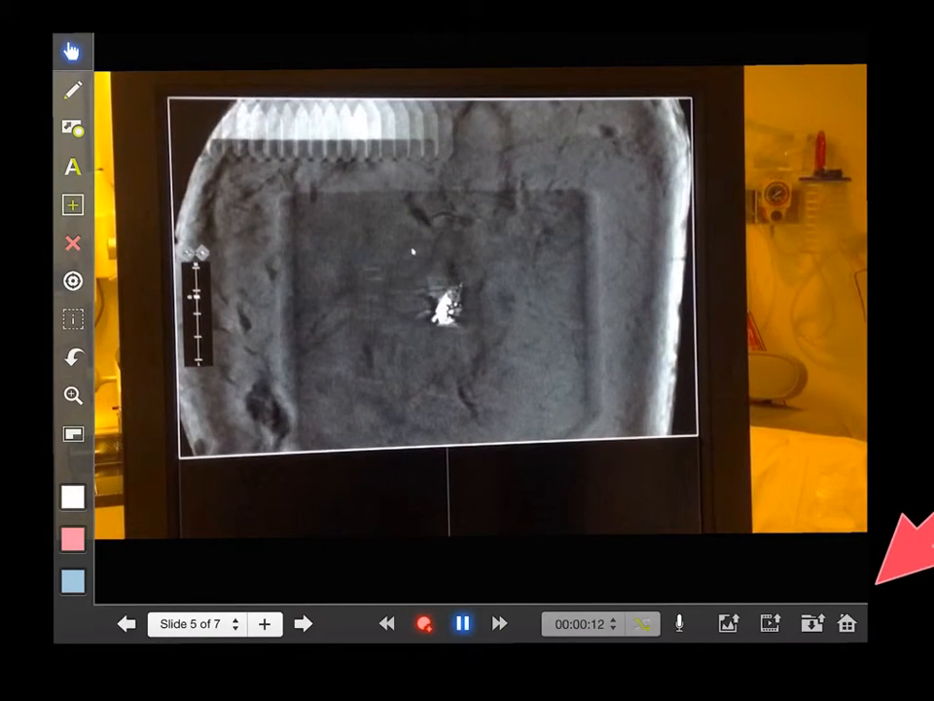
- Stop the narrated slide 5 recording and play it back from the start
click(463, 623)
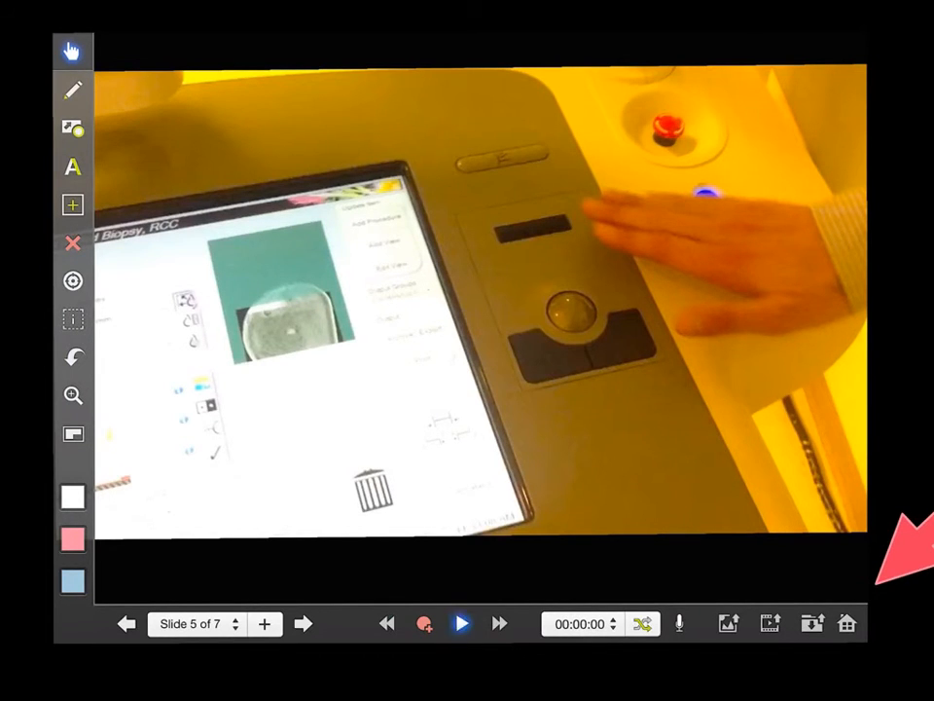
click(461, 623)
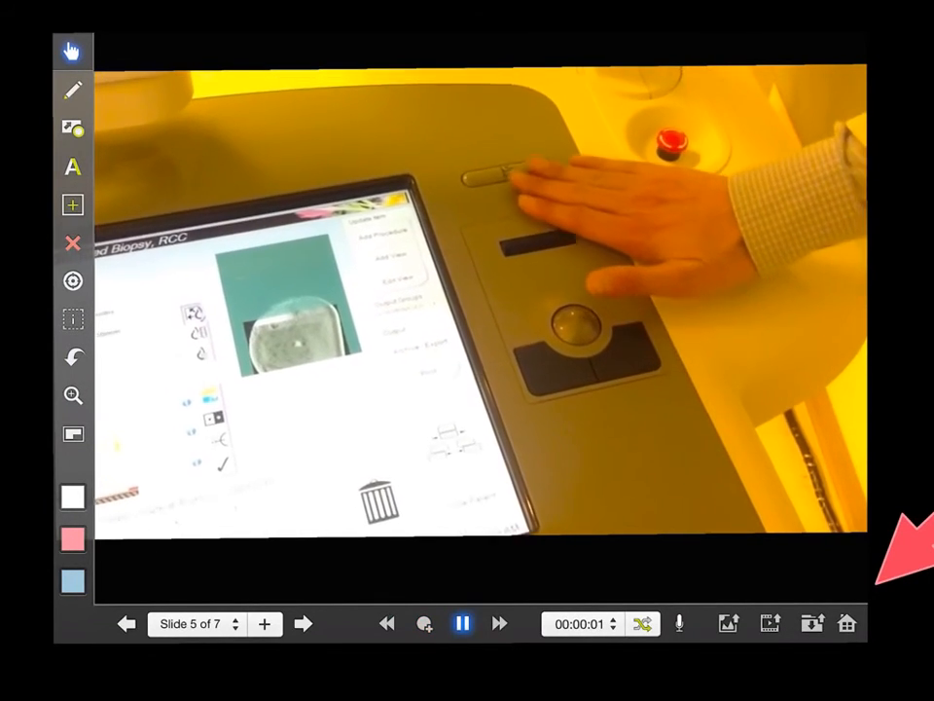